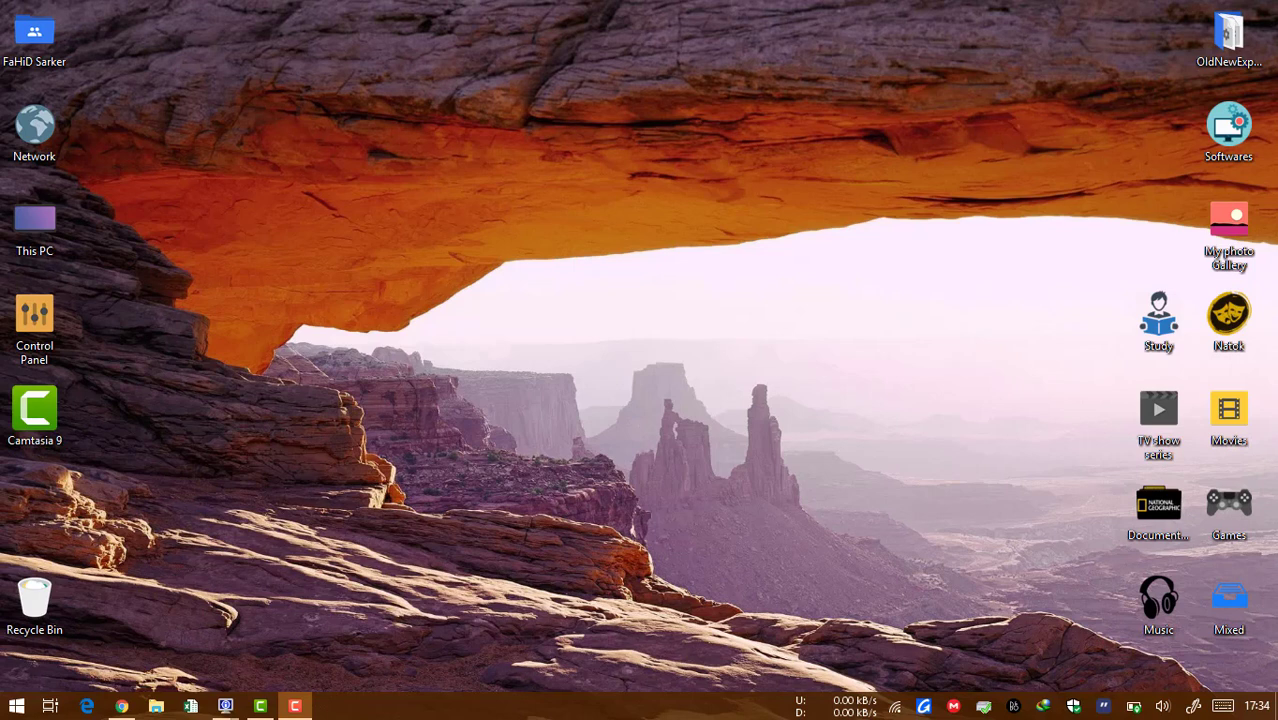
Step: Launch System Information from the Start menu to view the OS name and build
left_click(224, 706)
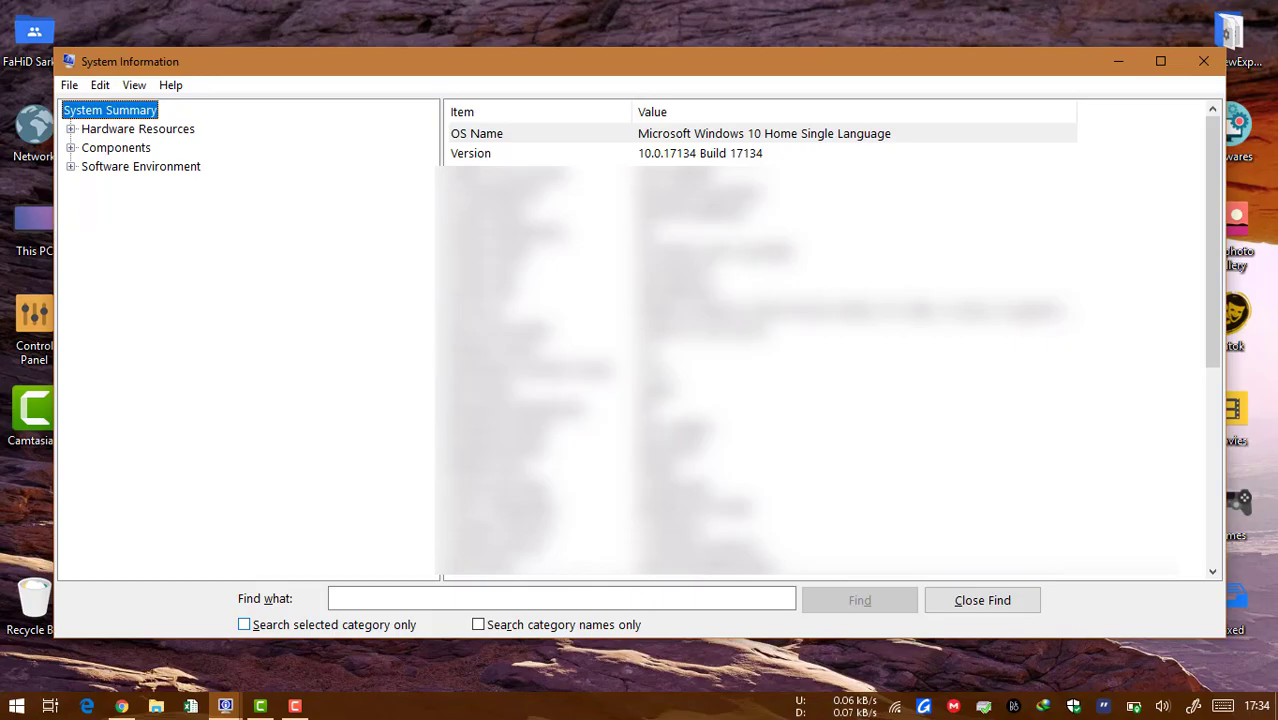
Step: Close System Information and show the taskbar network flyout with Wi-Fi and mobile hotspot
left_click(1204, 60)
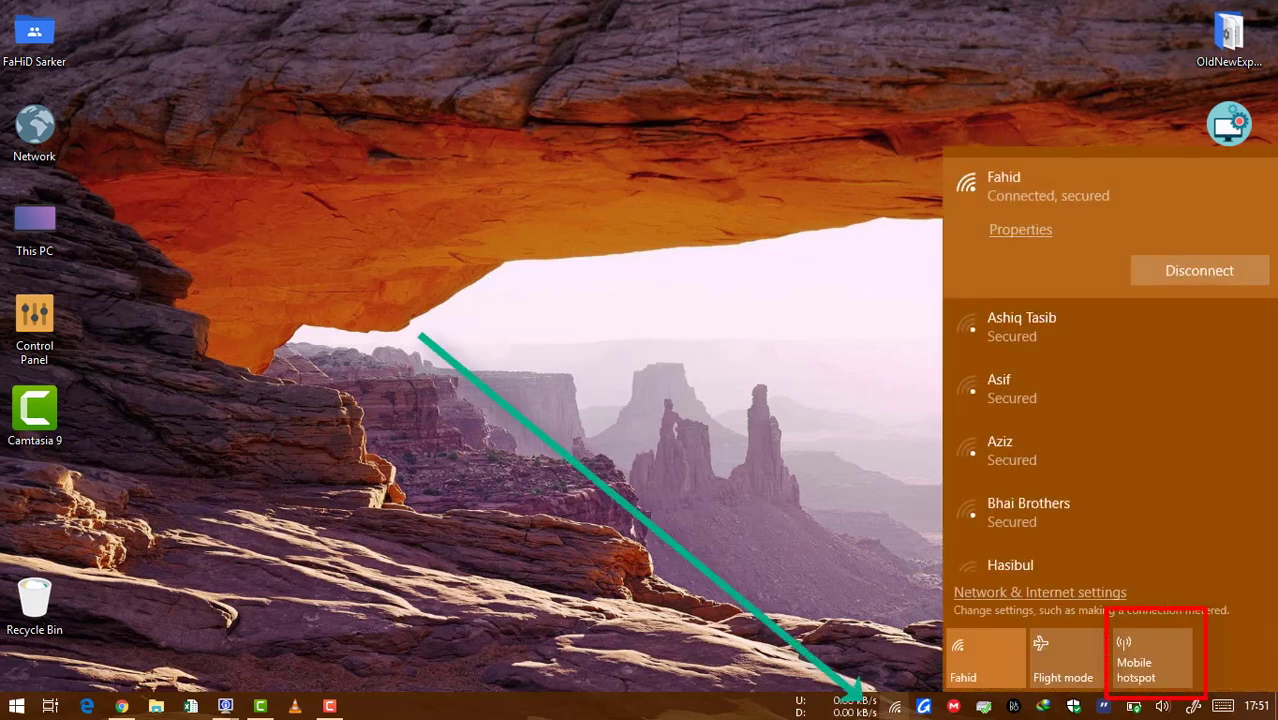
Step: Bring up the Taskbar personalisation page in Windows Settings
left_click(1152, 660)
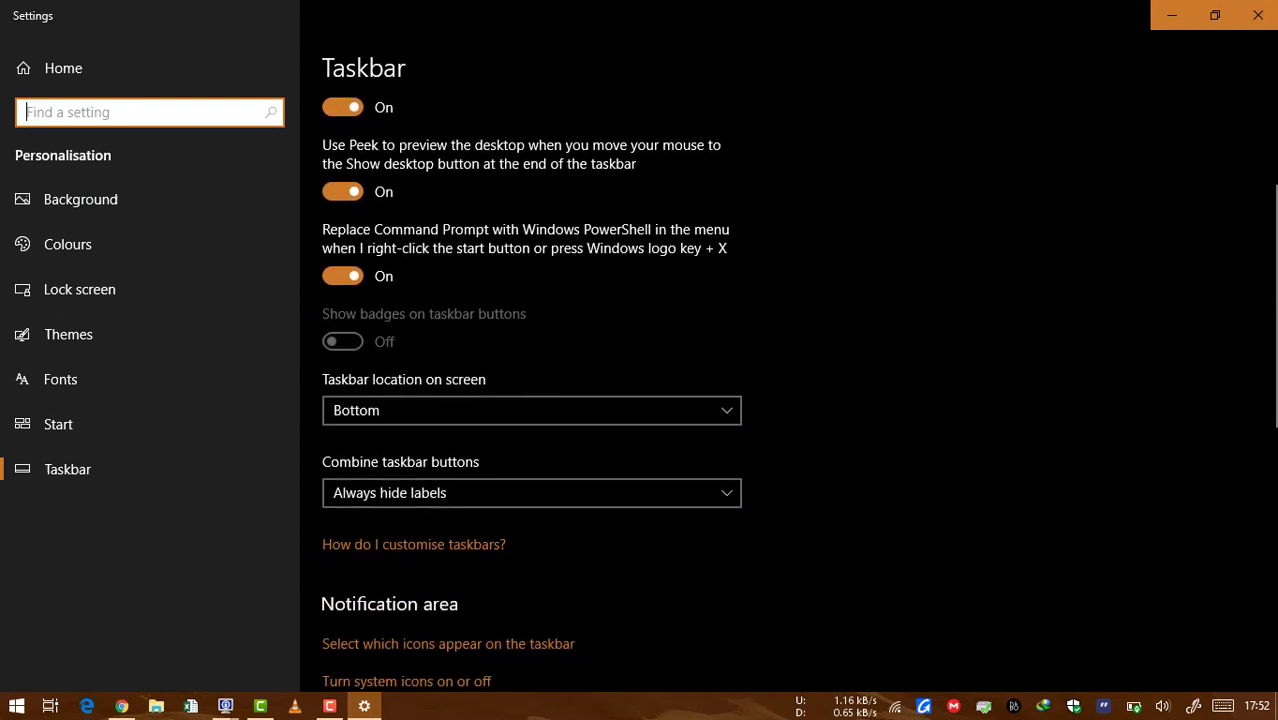
Step: Switch the Network system icon off and reach the Mobile hotspot settings page
left_click(342, 108)
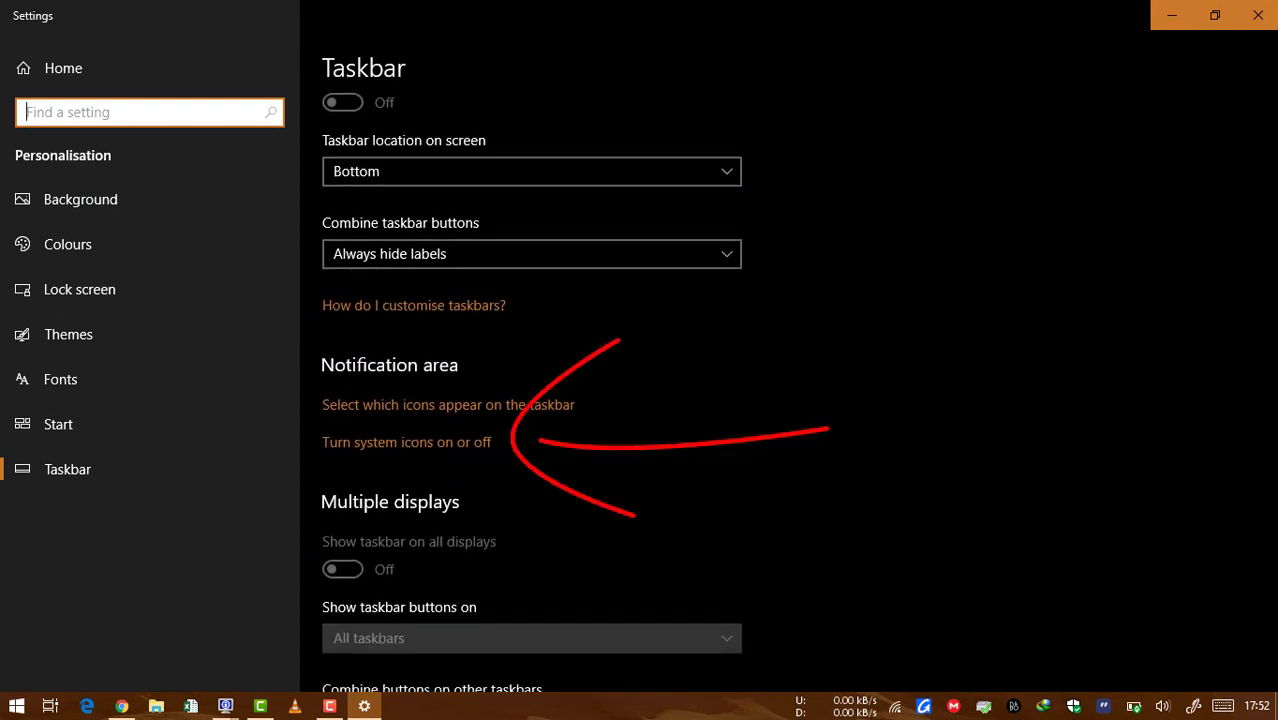
left_click(406, 442)
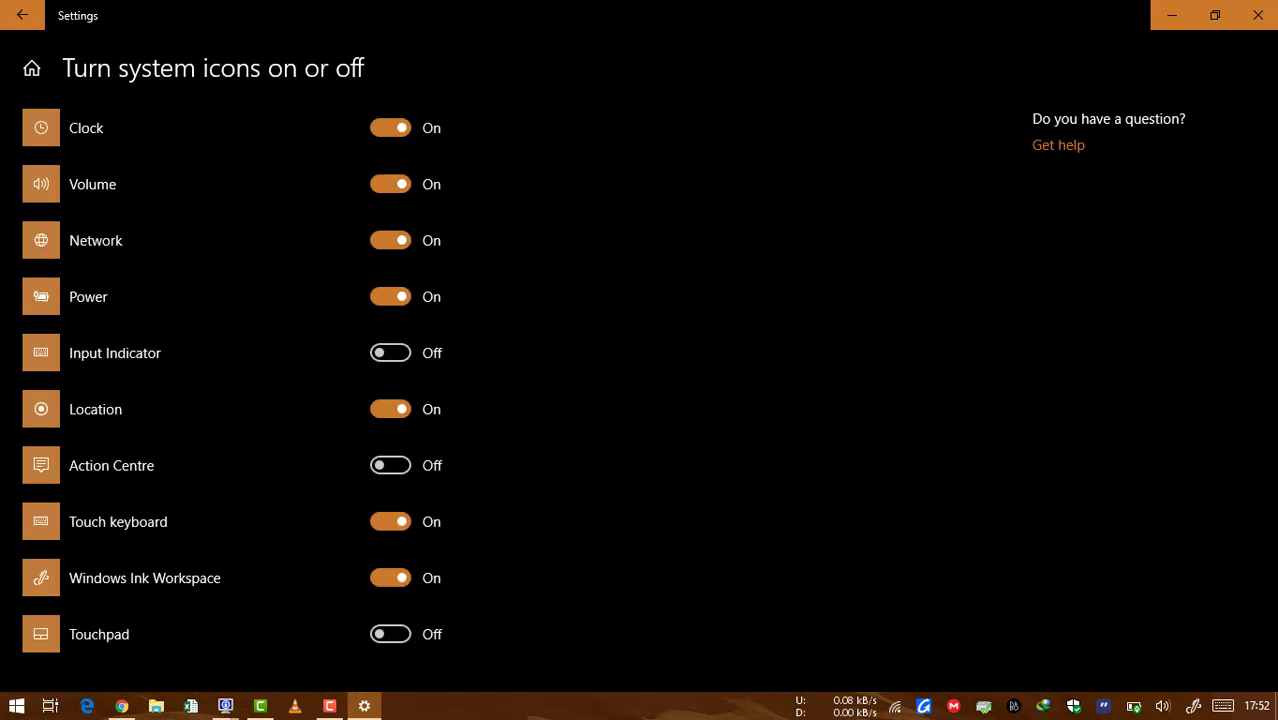
left_click(390, 240)
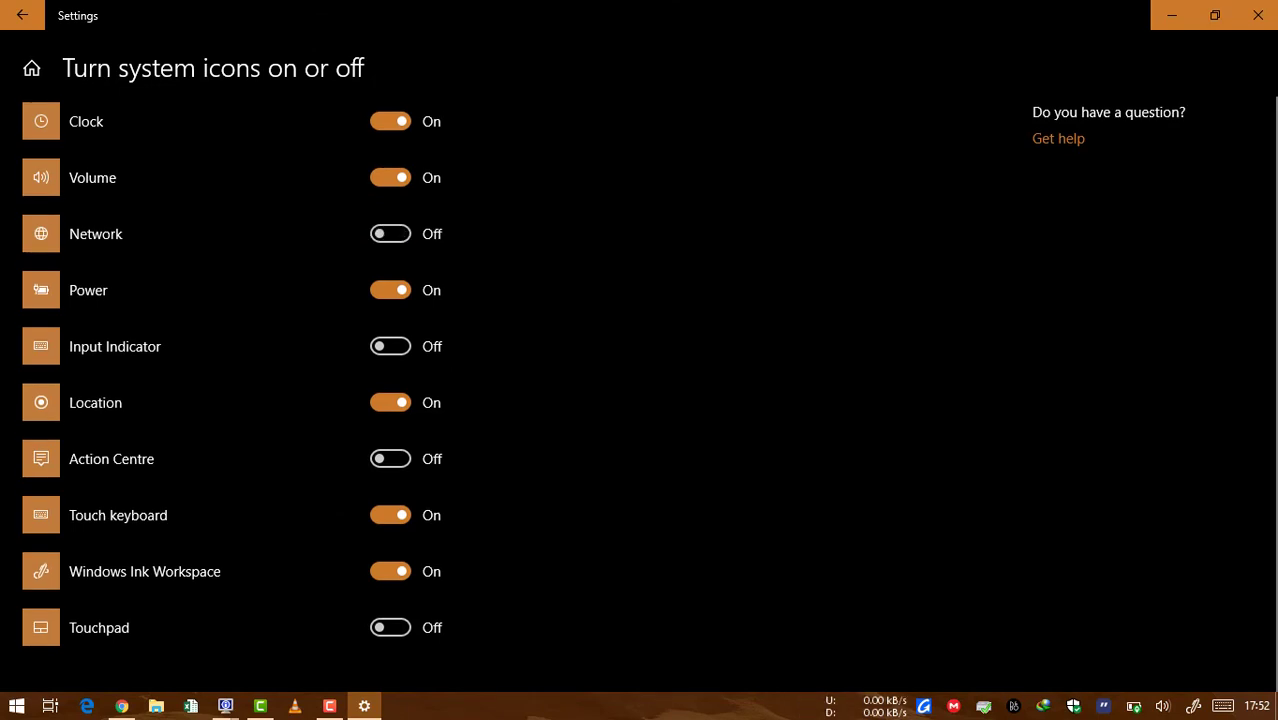
left_click(390, 232)
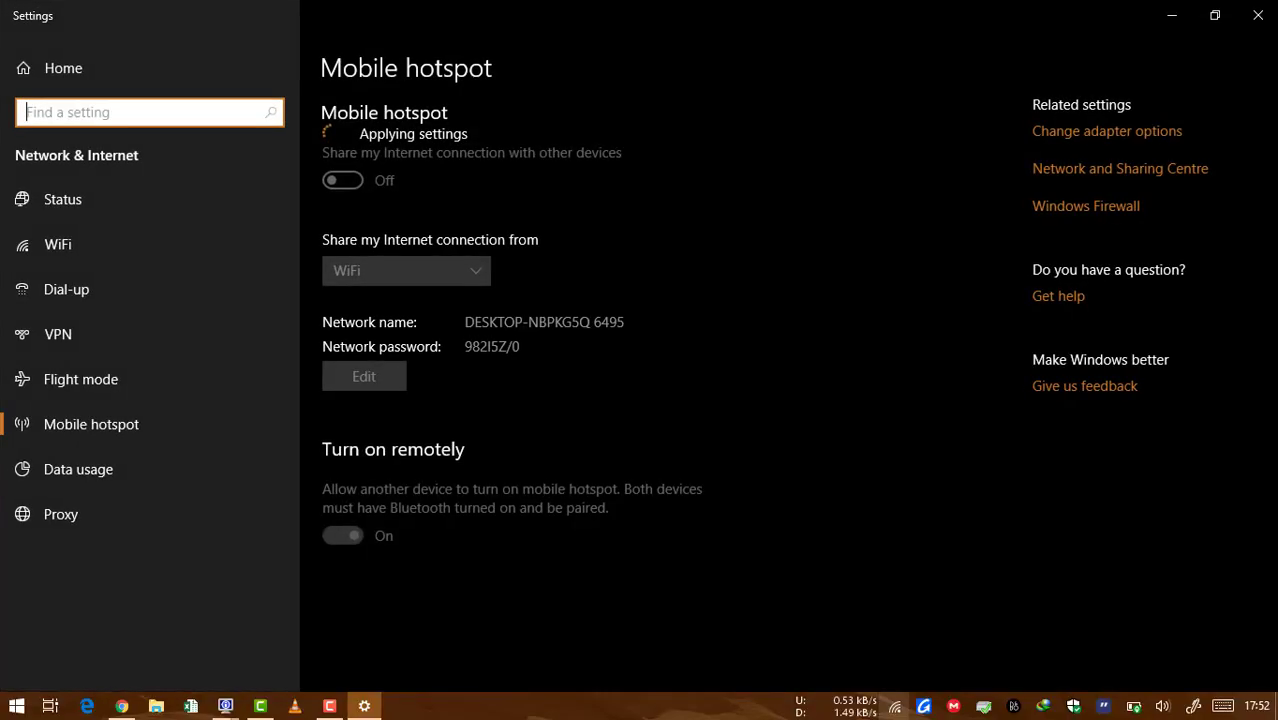
Step: Turn on internet sharing and rename the hotspot network to 'Fahidj', saving the change
left_click(342, 180)
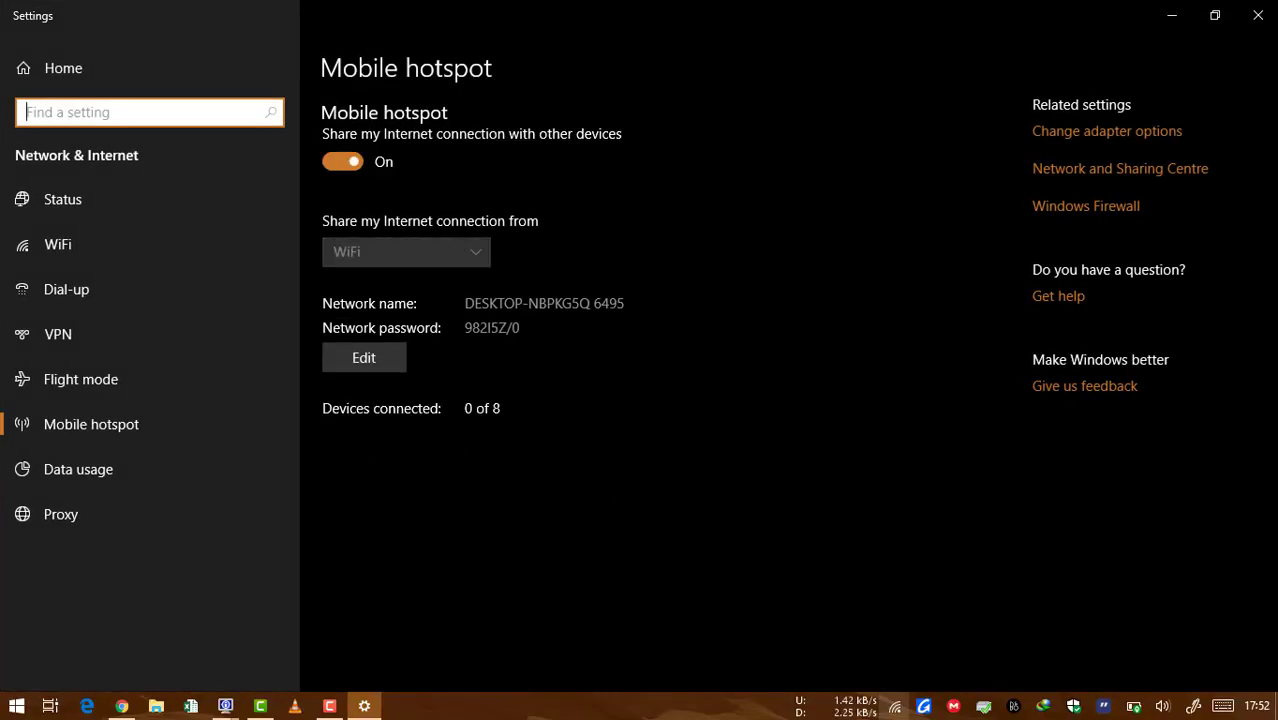
left_click(364, 356)
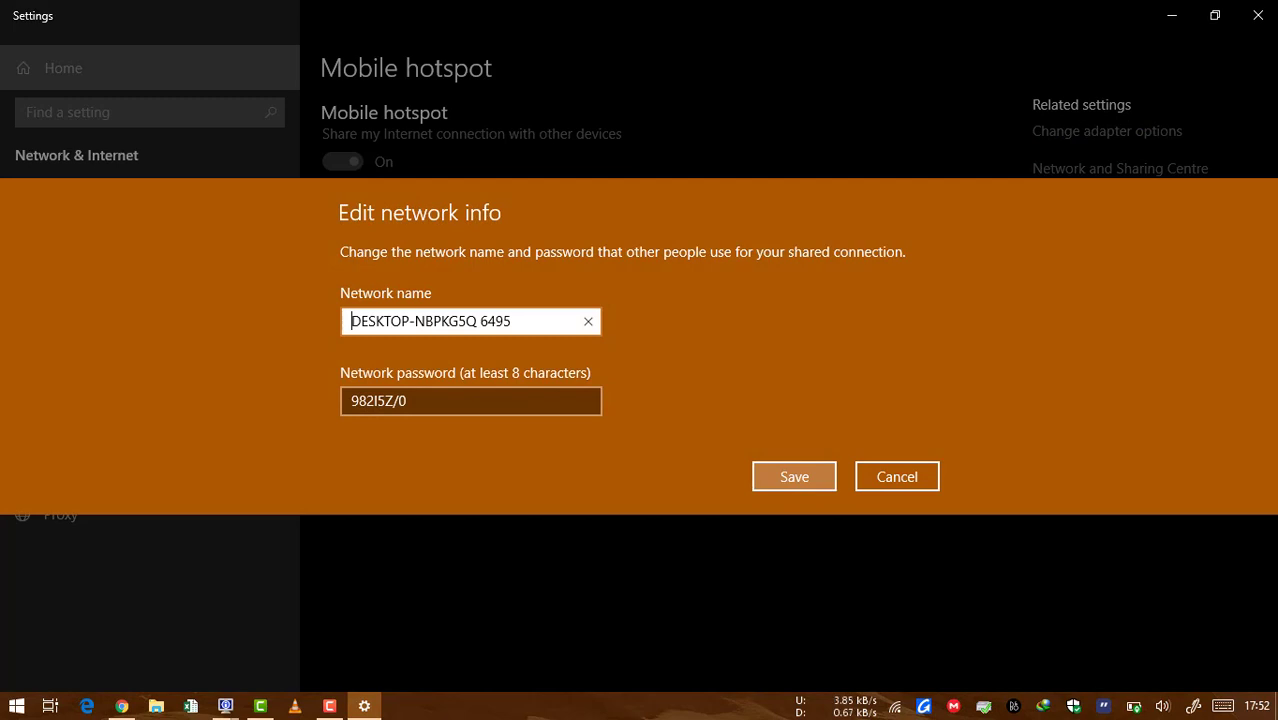
left_click(588, 320)
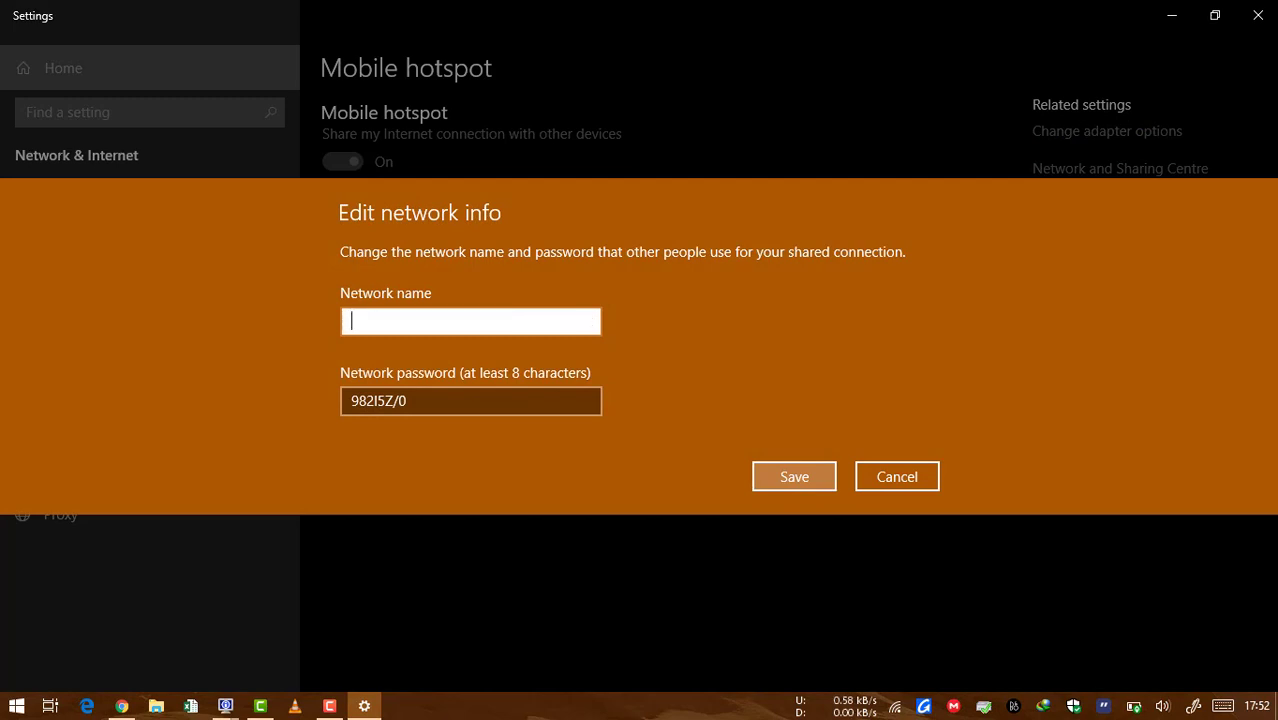
type("Fahidj")
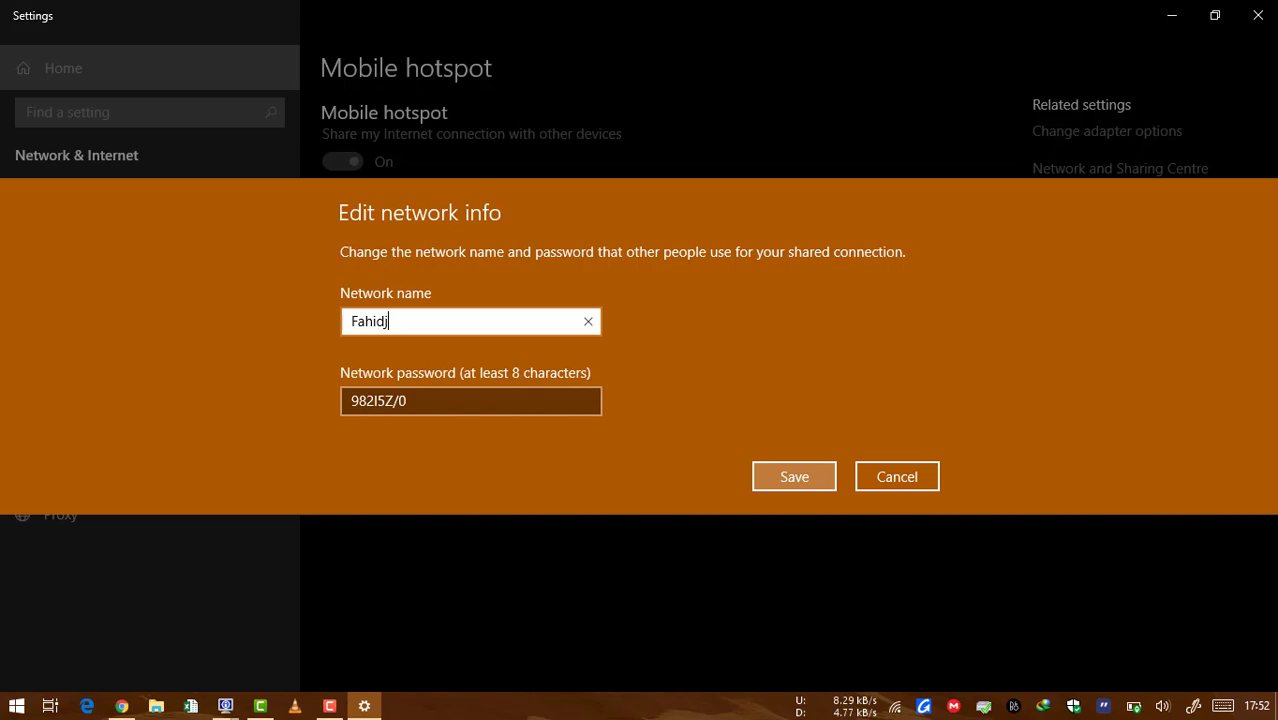
left_click(792, 476)
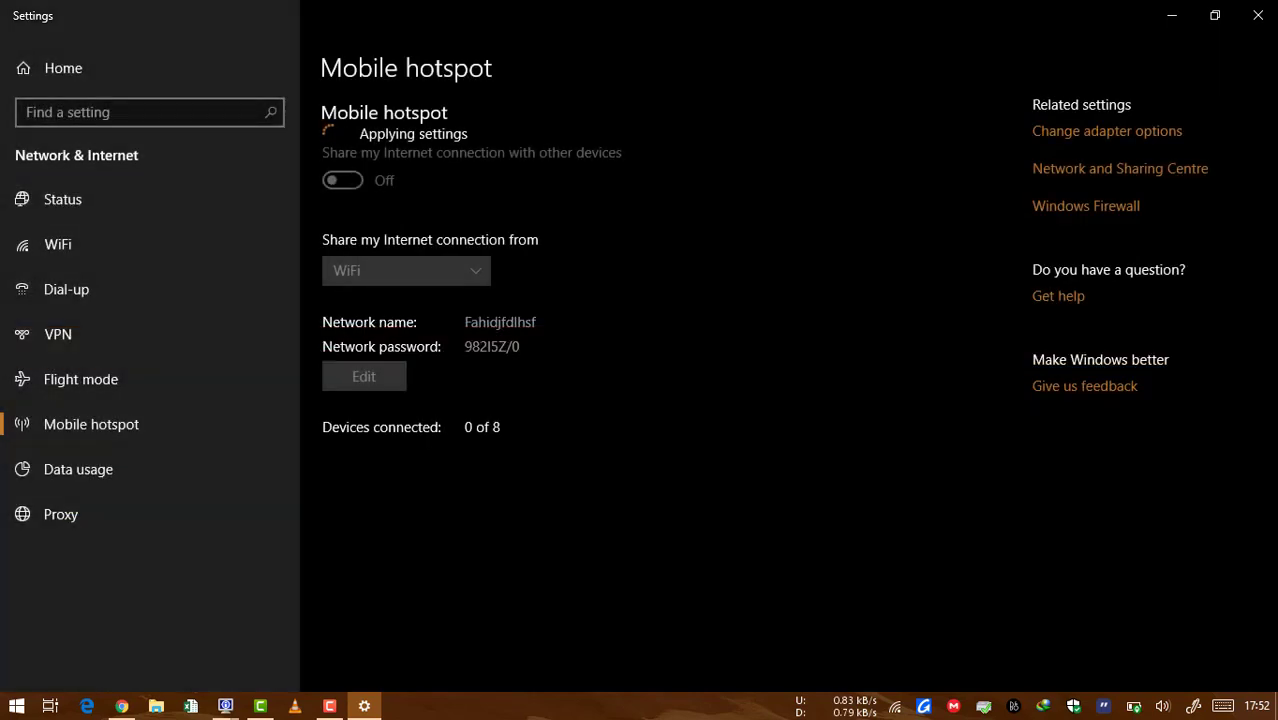
left_click(342, 180)
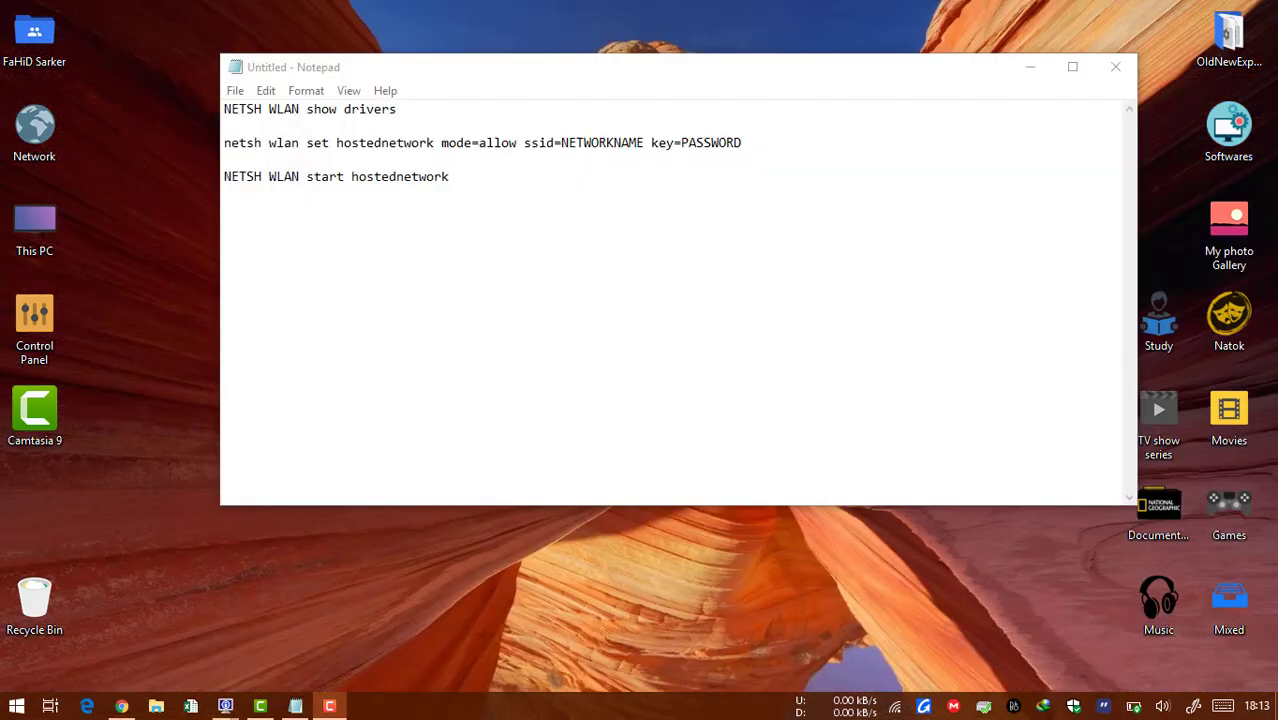
left_click(668, 142)
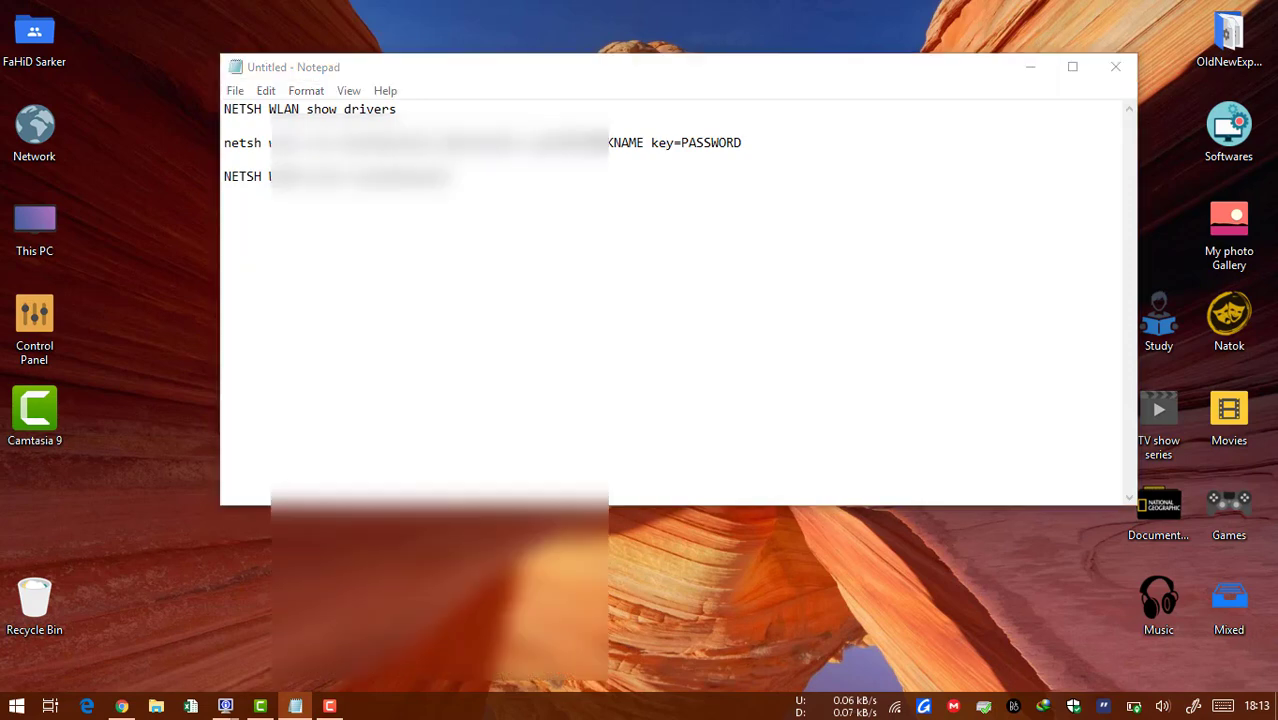
left_click(16, 706)
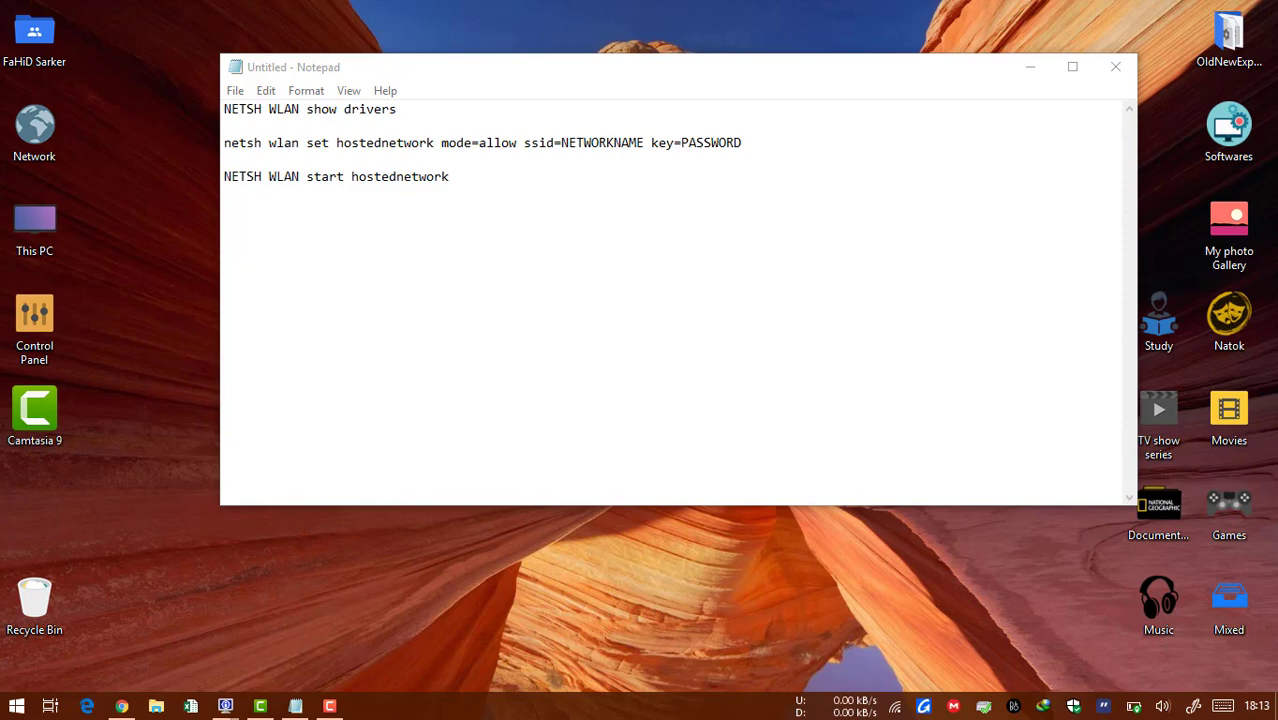
left_click(16, 706)
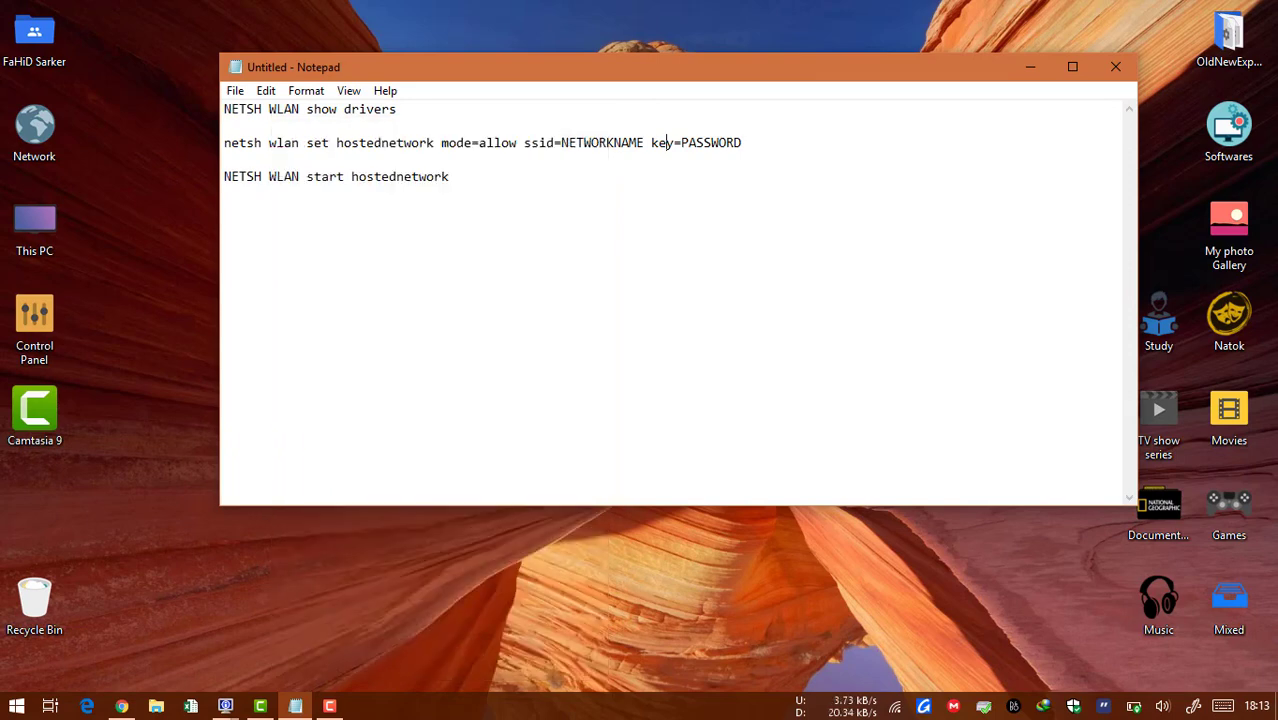
Step: Search Start for 'cmd' and run Command Prompt as administrator
left_click(16, 706)
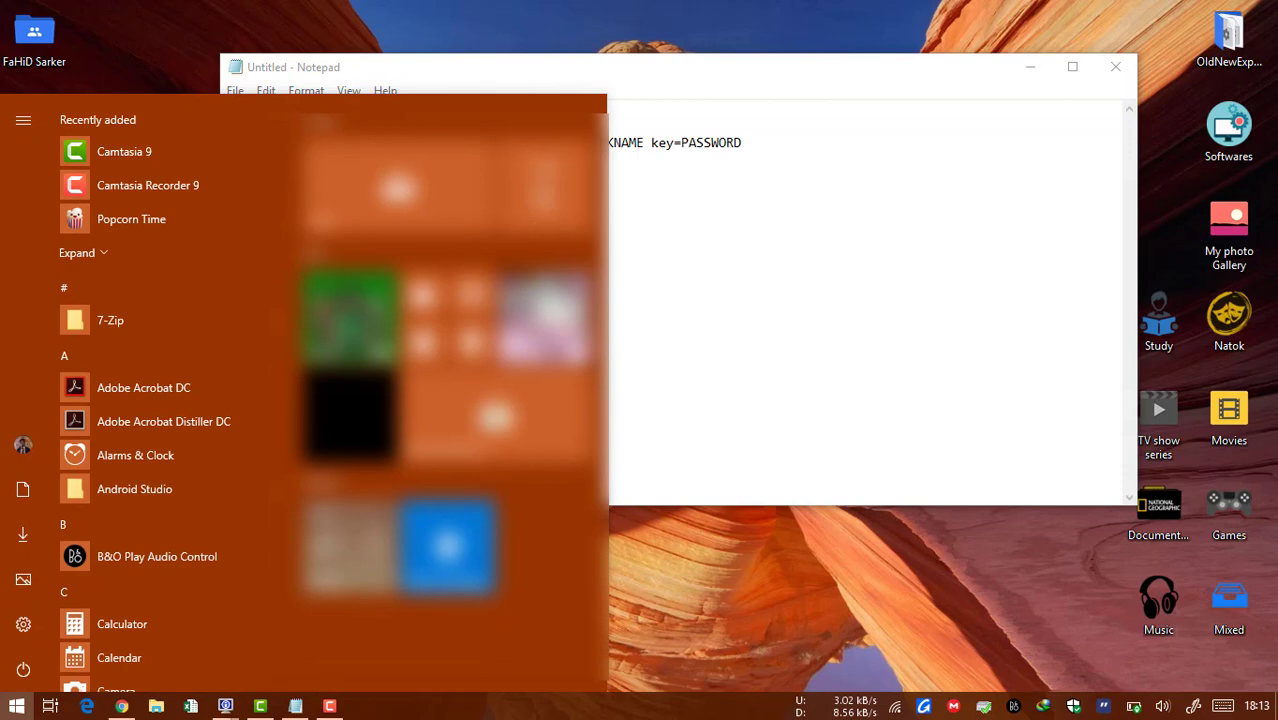
type("cmd")
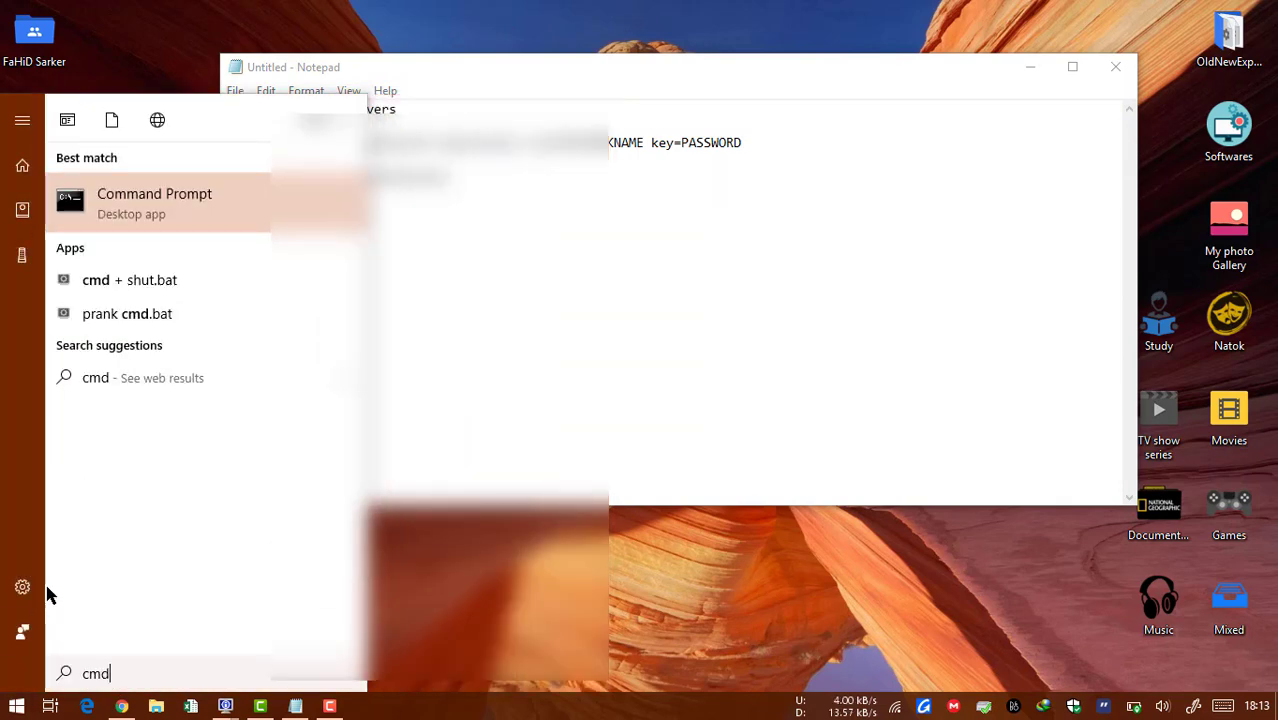
right_click(154, 200)
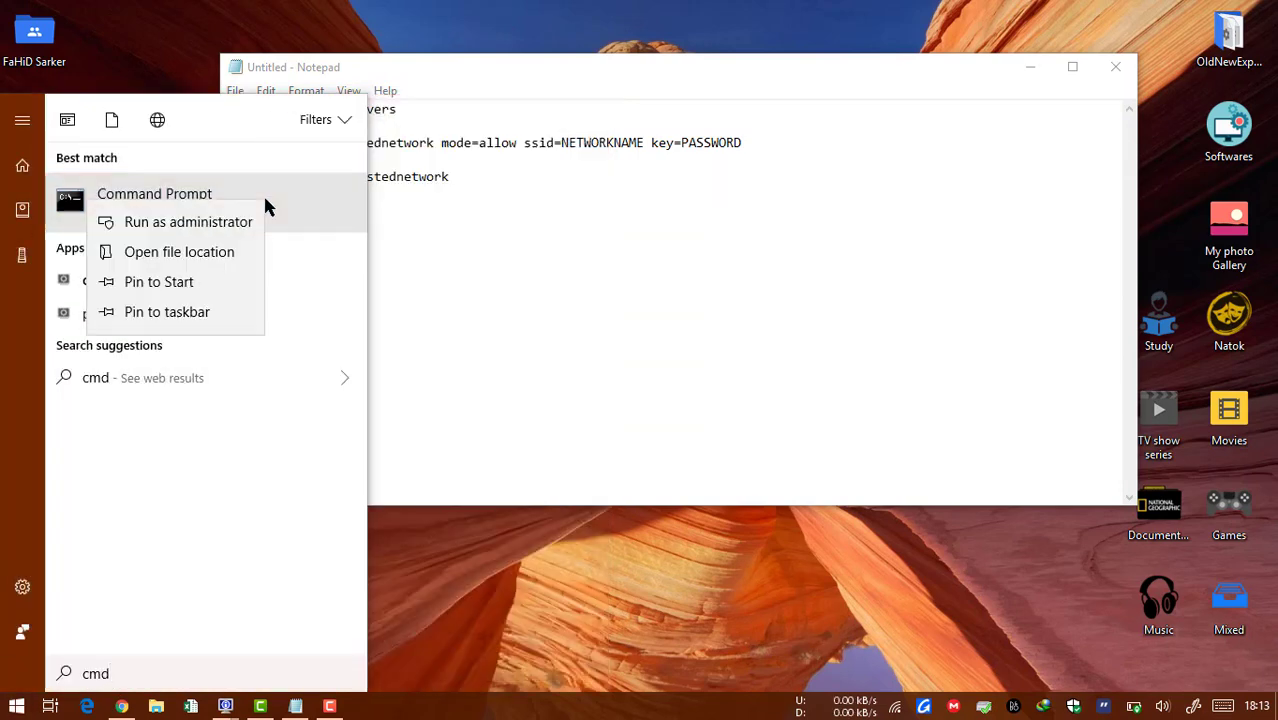
mouse_move(188, 222)
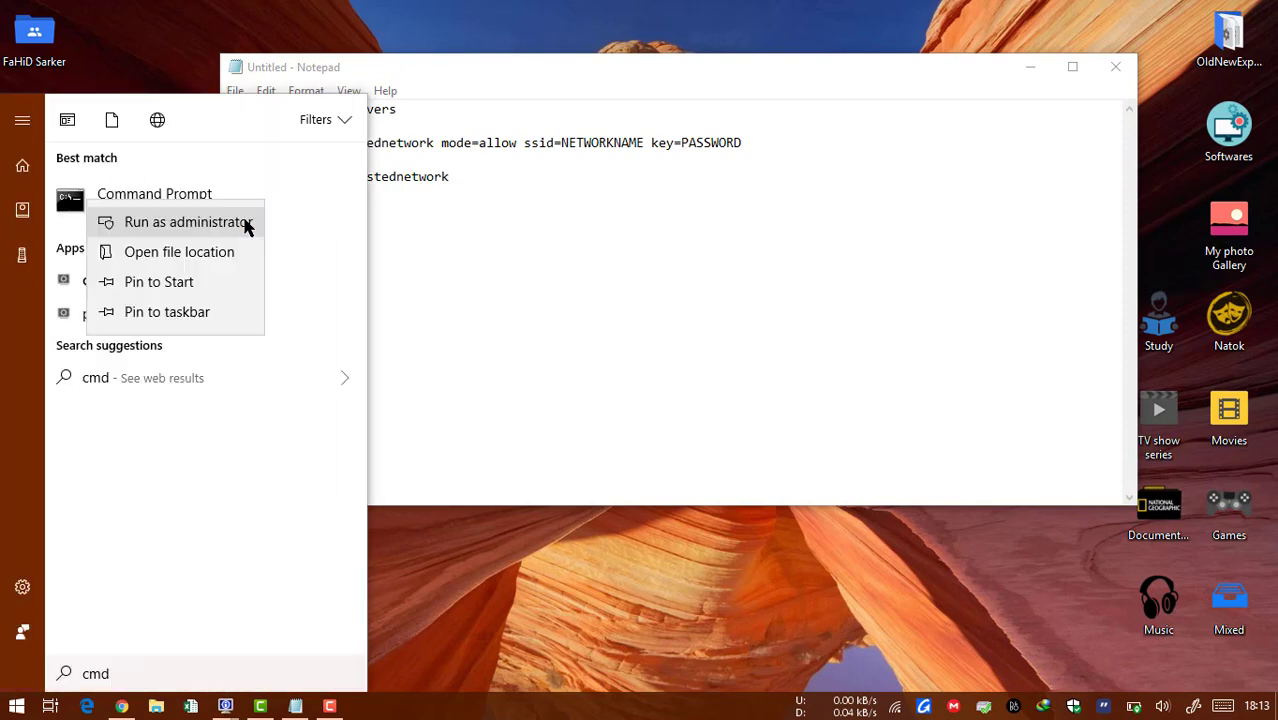
left_click(186, 222)
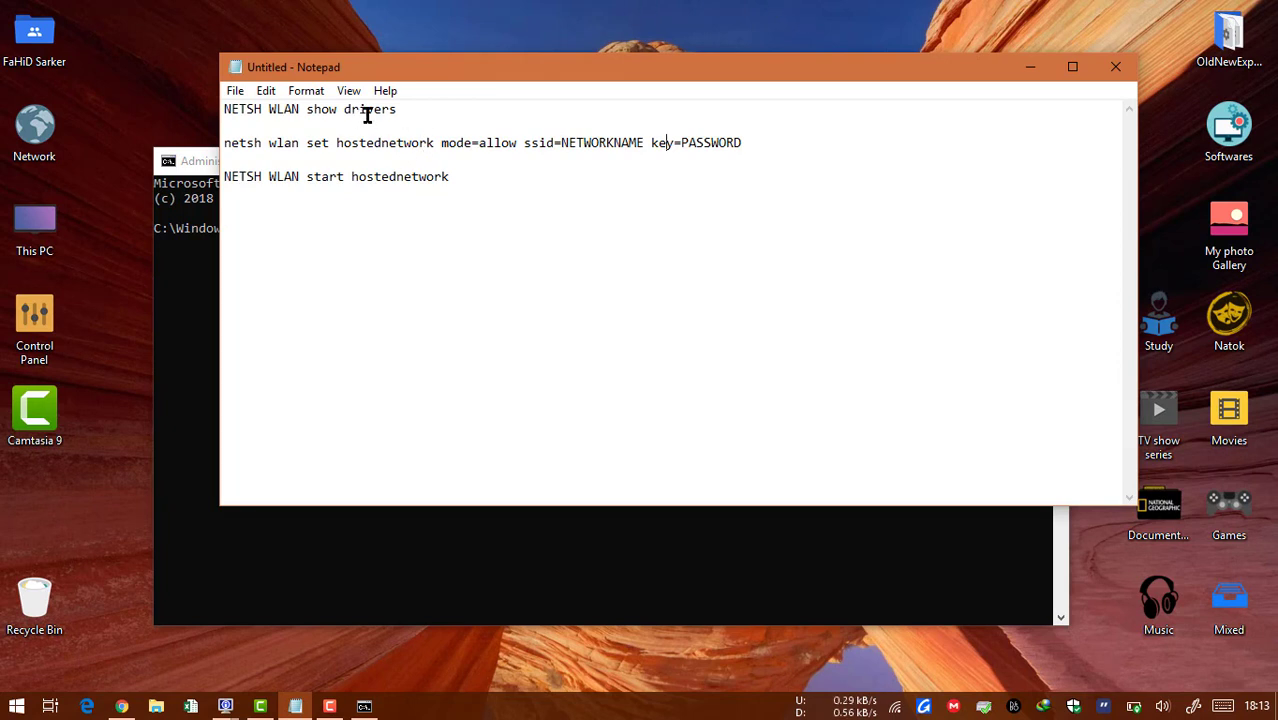
Step: Run 'NETSH WLAN show drivers' to list Wi-Fi driver details and hosted network support
triple_click(308, 108)
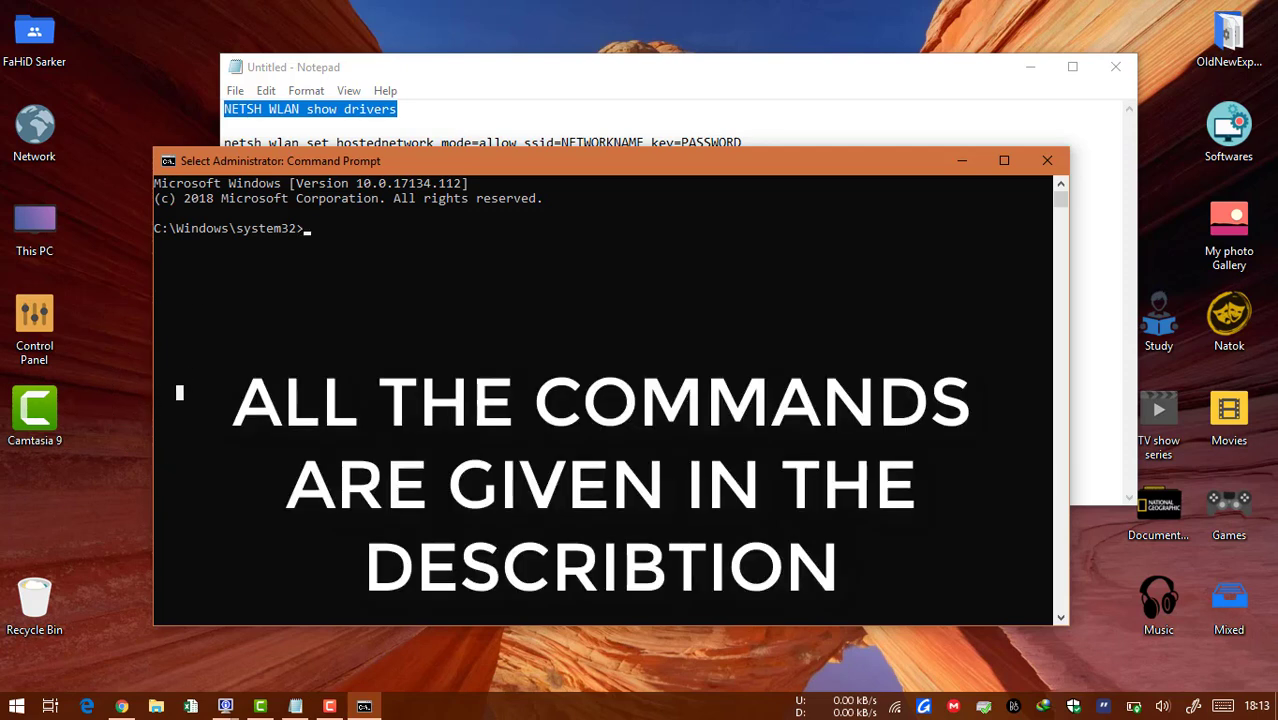
type("NETSH WLAN show drivers")
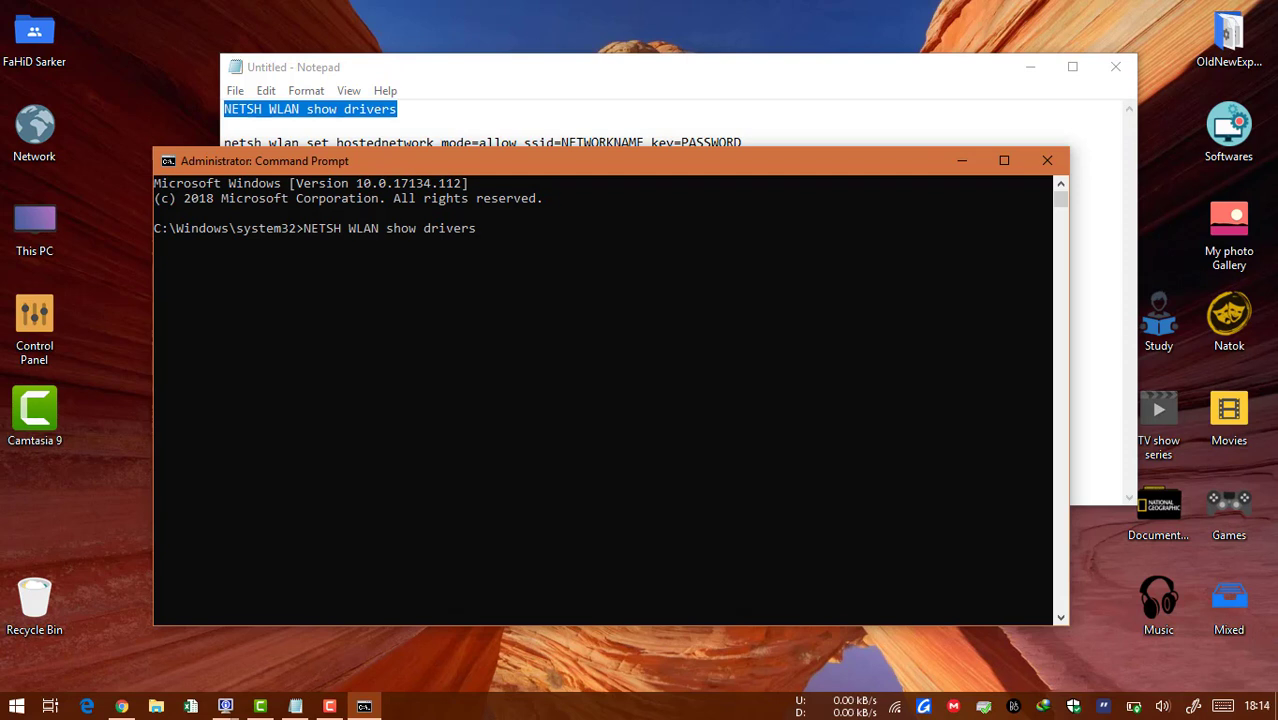
key("enter")
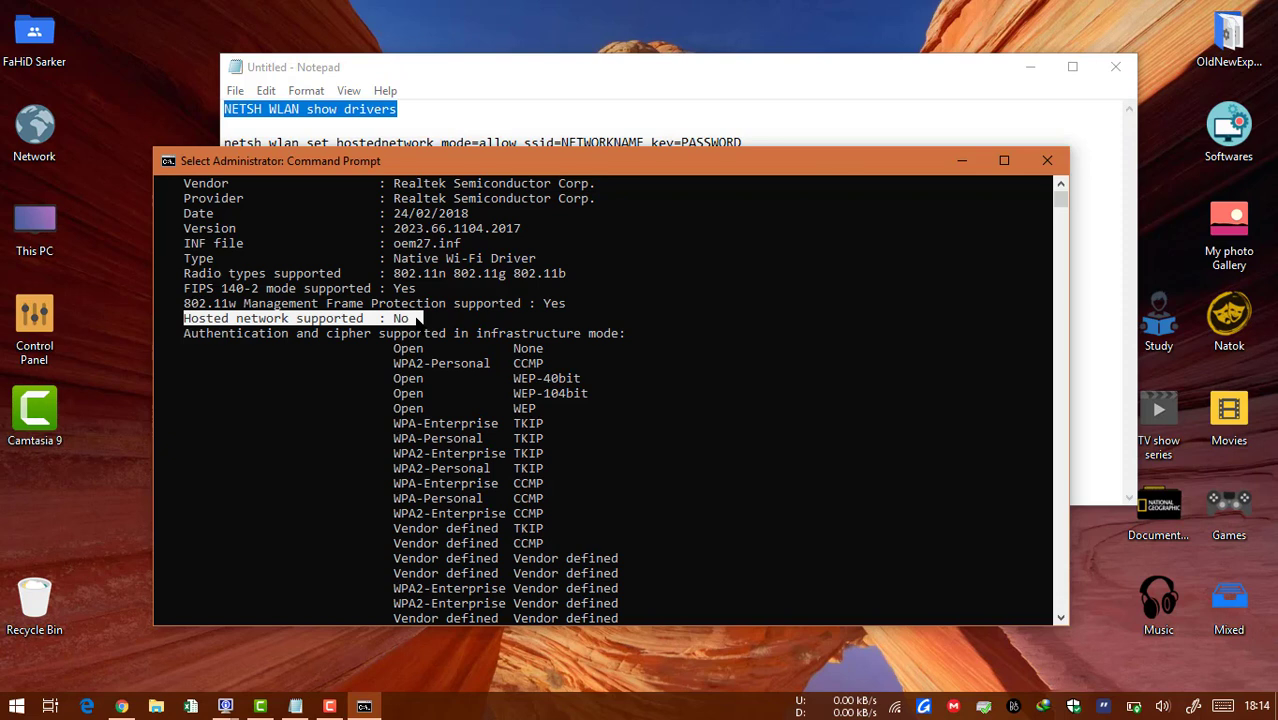
mouse_move(420, 322)
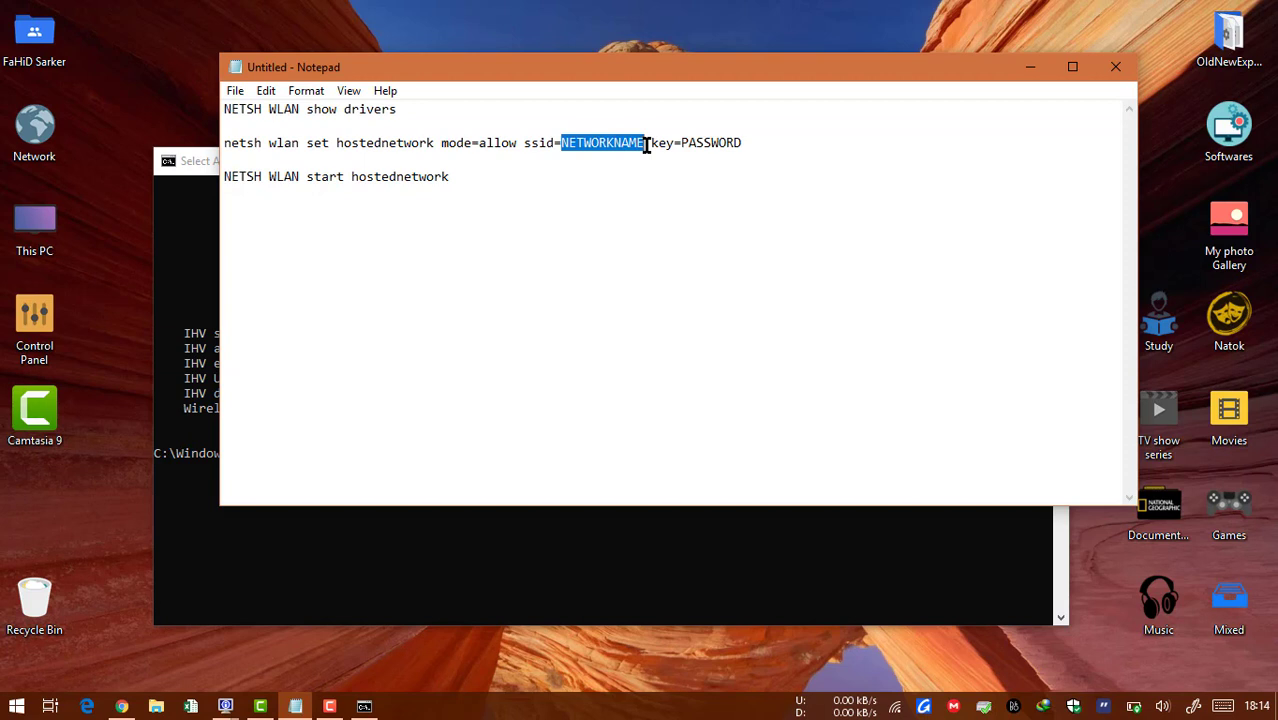
Step: Highlight the NETWORKNAME placeholder and the whole set hostednetwork command line in Notepad
double_click(712, 142)
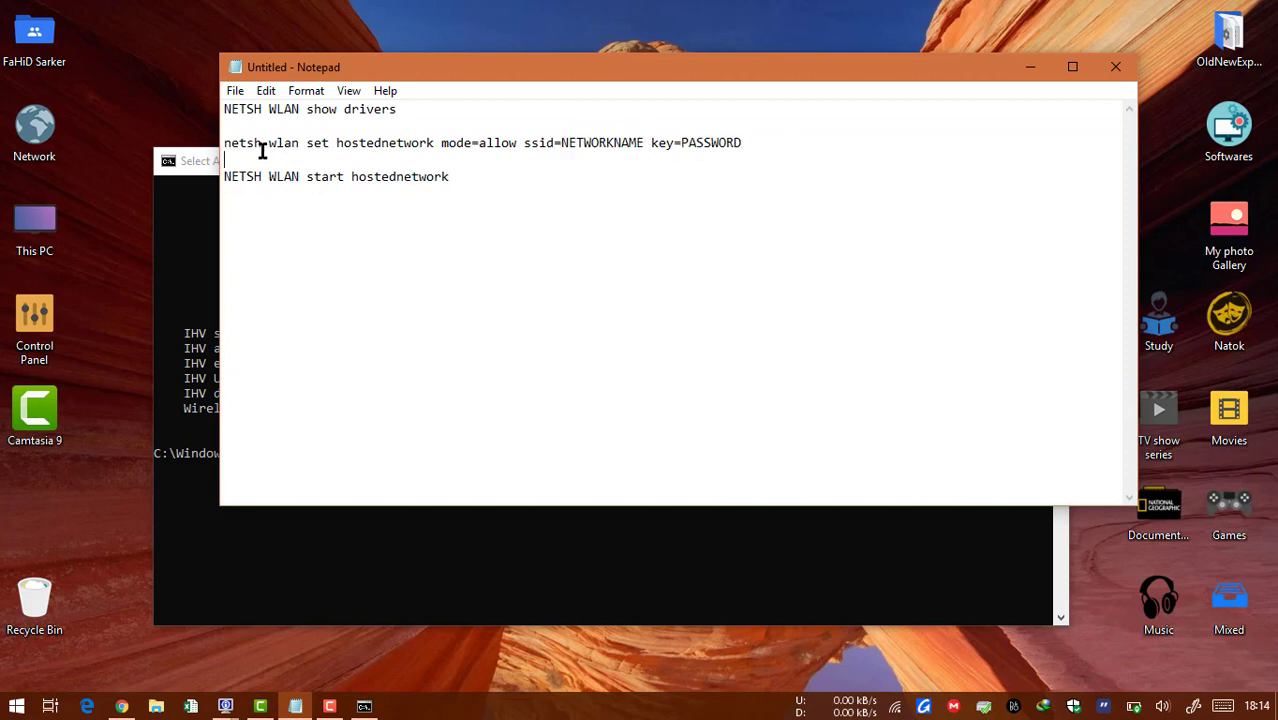
triple_click(482, 142)
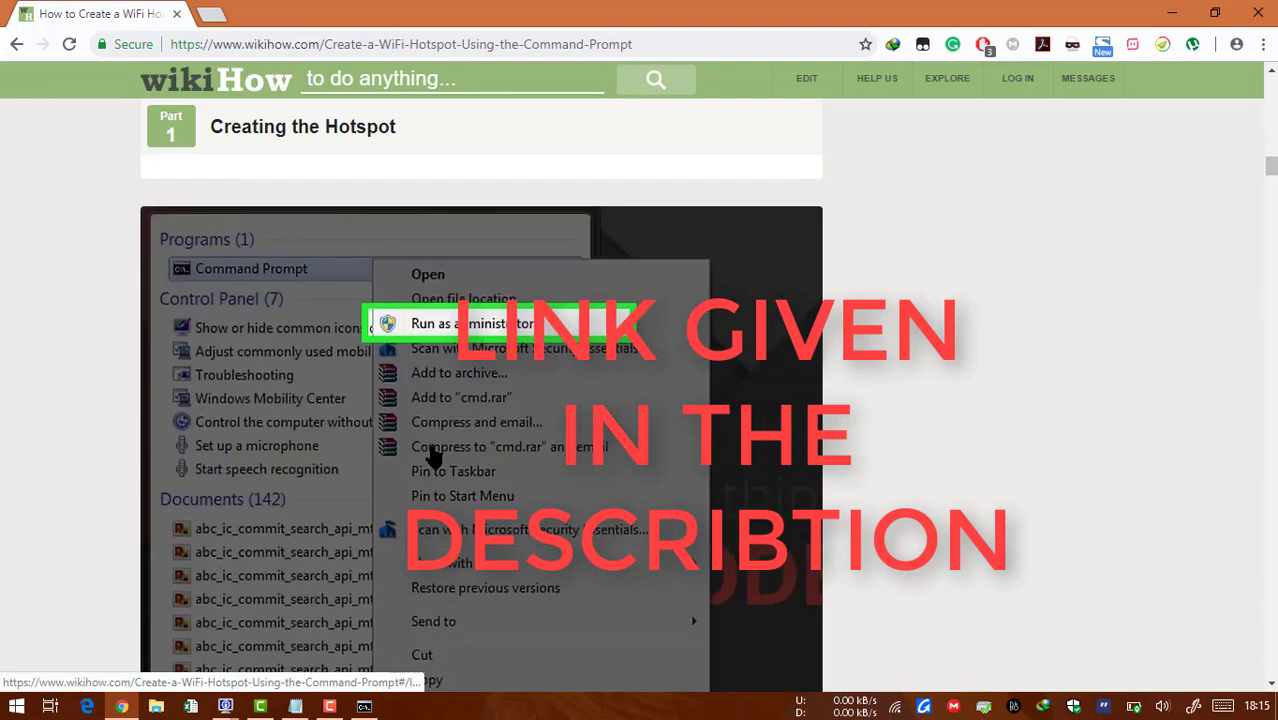
scroll("down", 3)
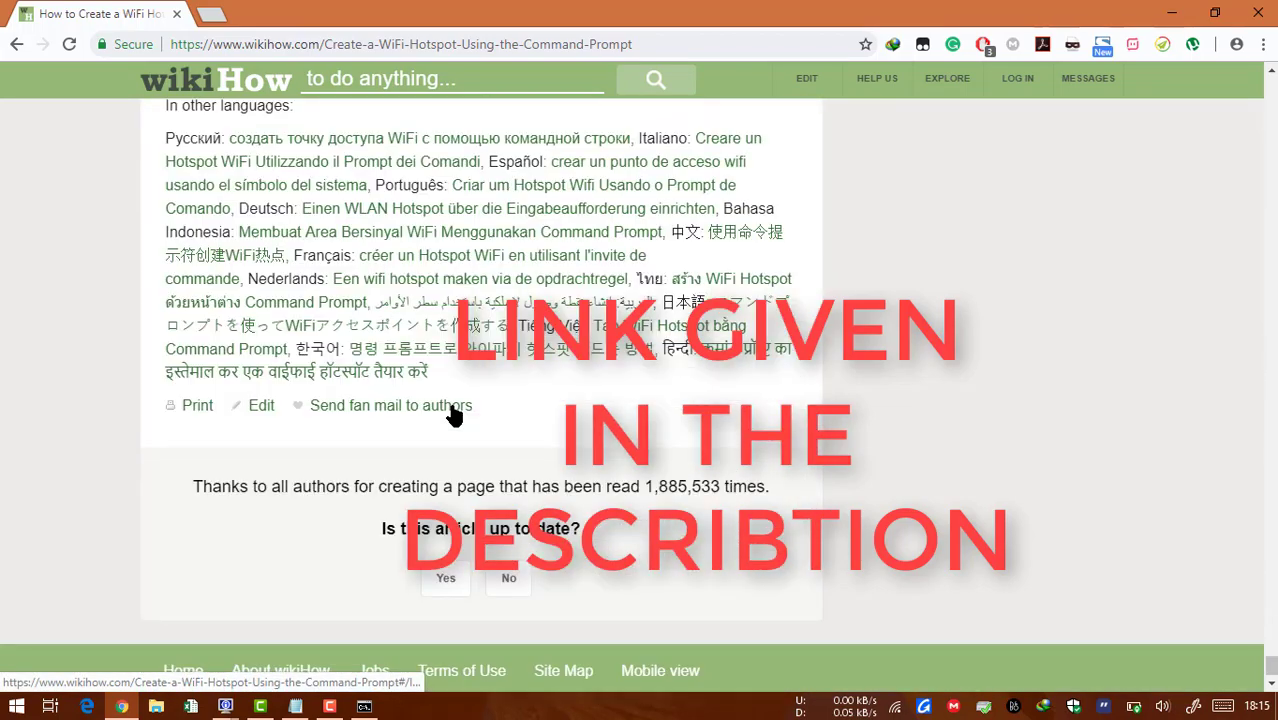